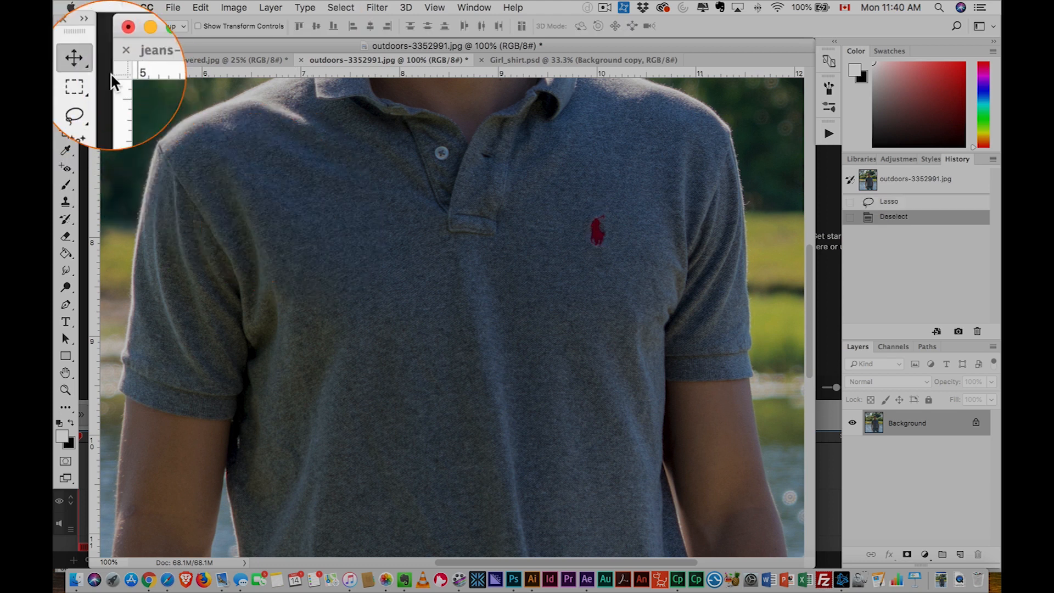
# Lasso the small red logo on the grey polo shirt, Content-Aware Fill it, and deselect
pyautogui.click(65, 99)
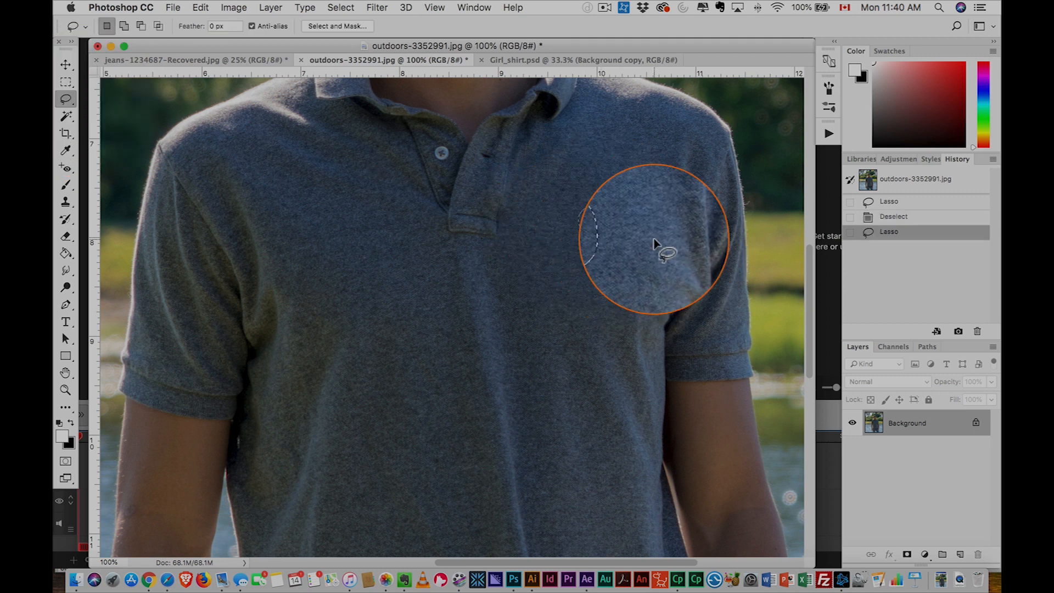
pyautogui.click(199, 12)
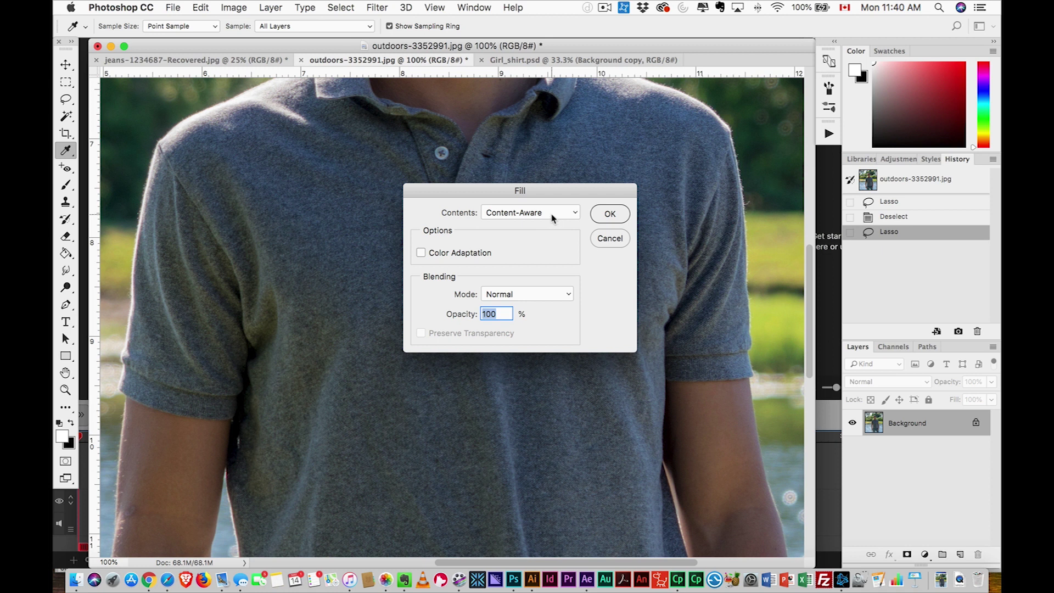
pyautogui.click(609, 214)
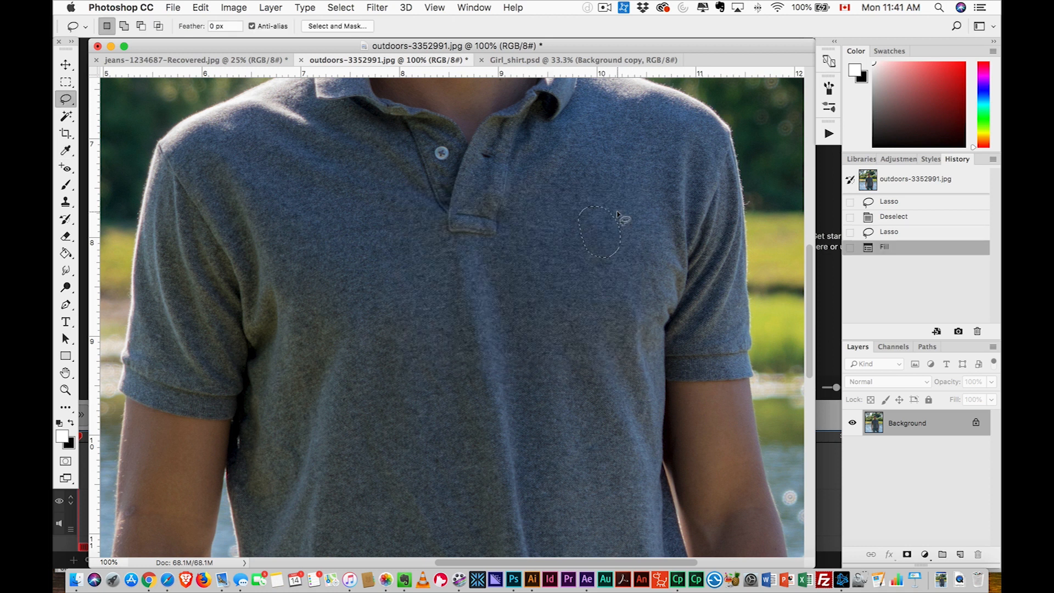
pyautogui.press('cmd+d')
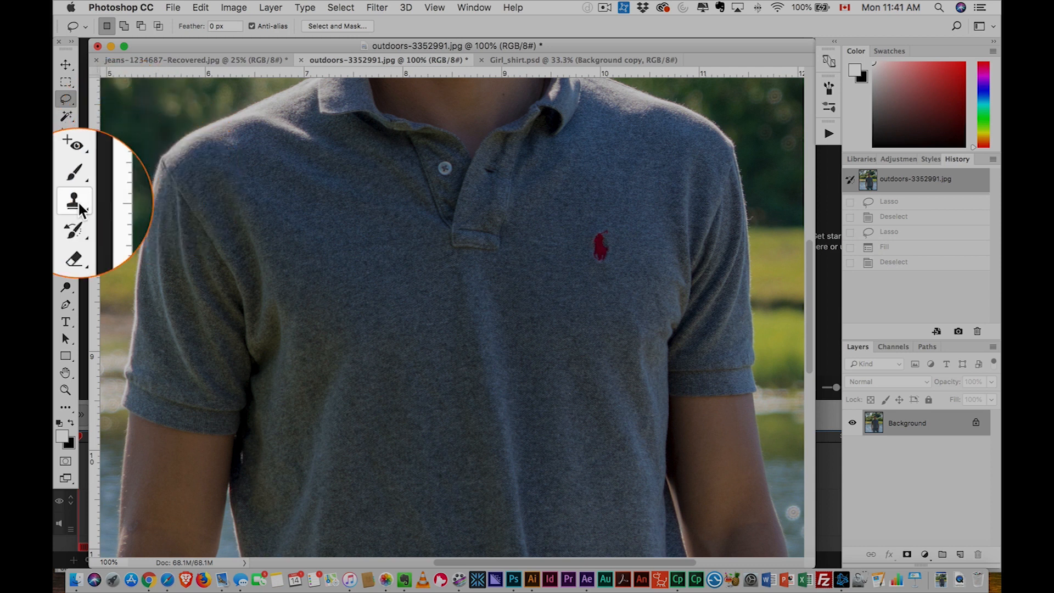
# Clone Stamp grey fabric over the red chest logo
pyautogui.click(74, 201)
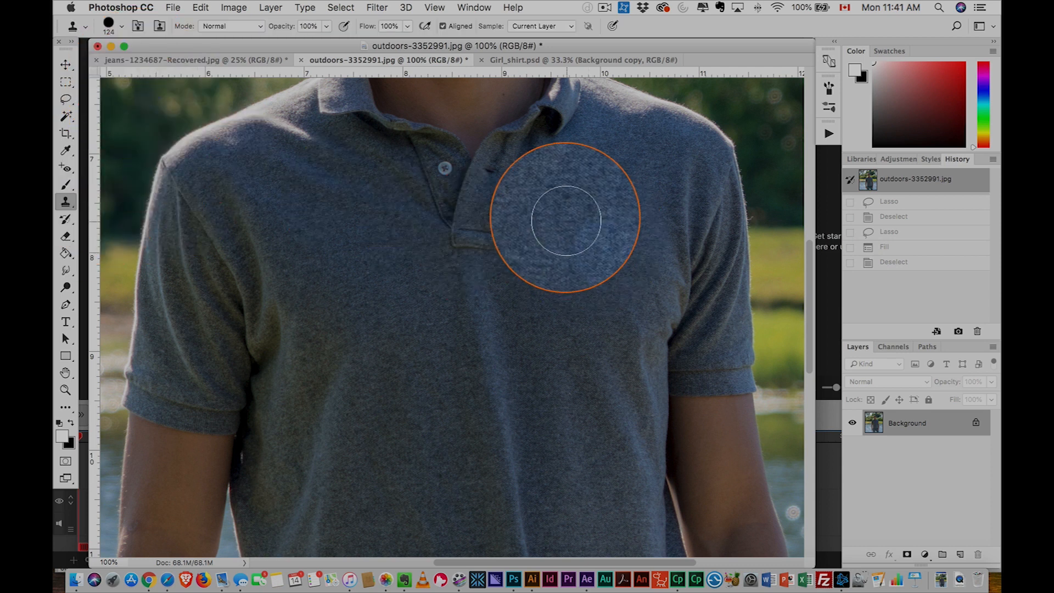
pyautogui.moveTo(564, 220); pyautogui.dragTo(550, 261)
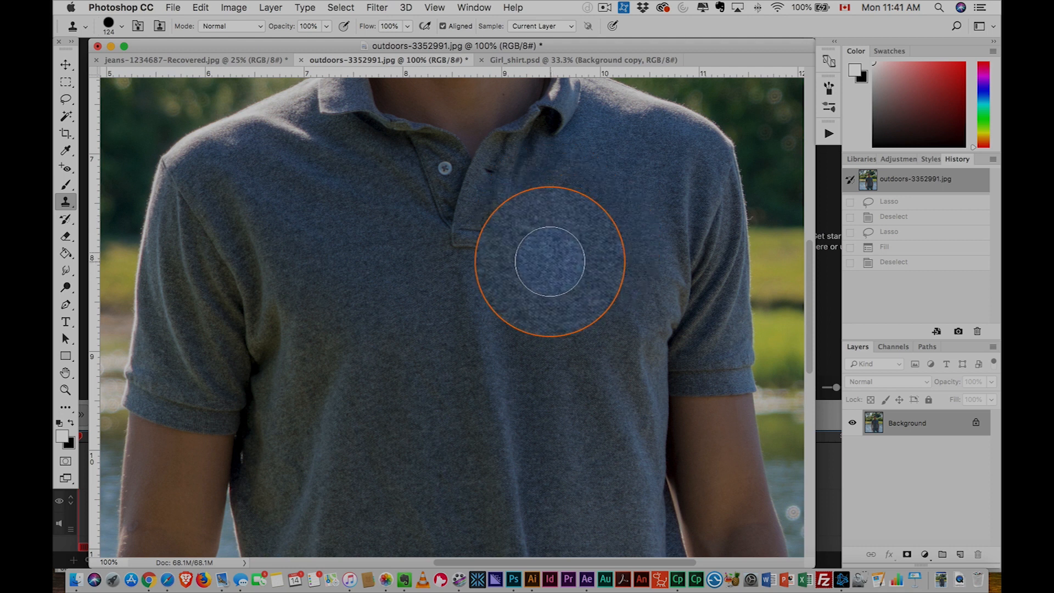
pyautogui.click(552, 261)
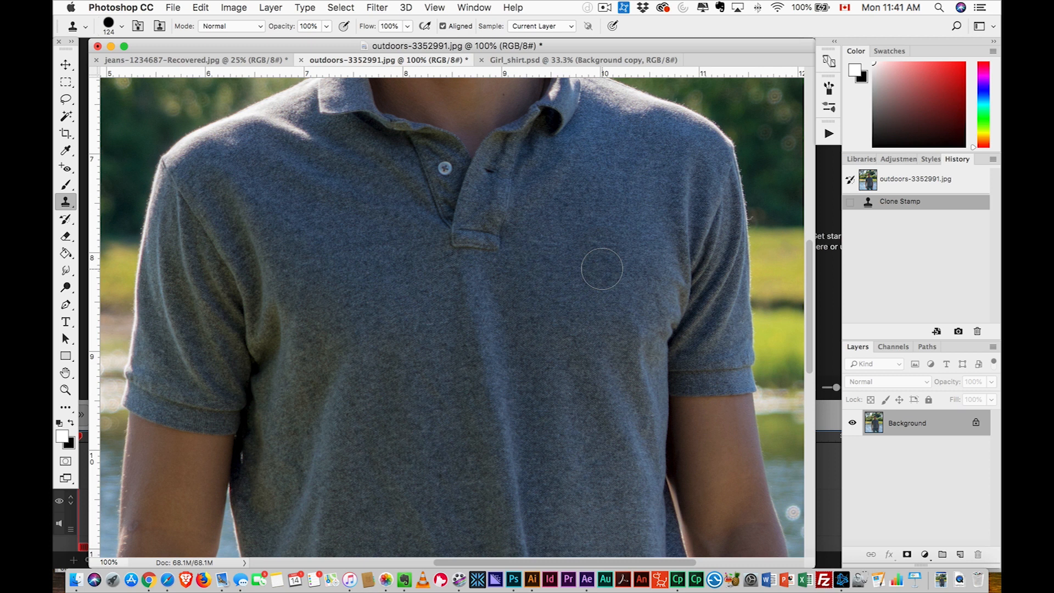
pyautogui.moveTo(582, 275)
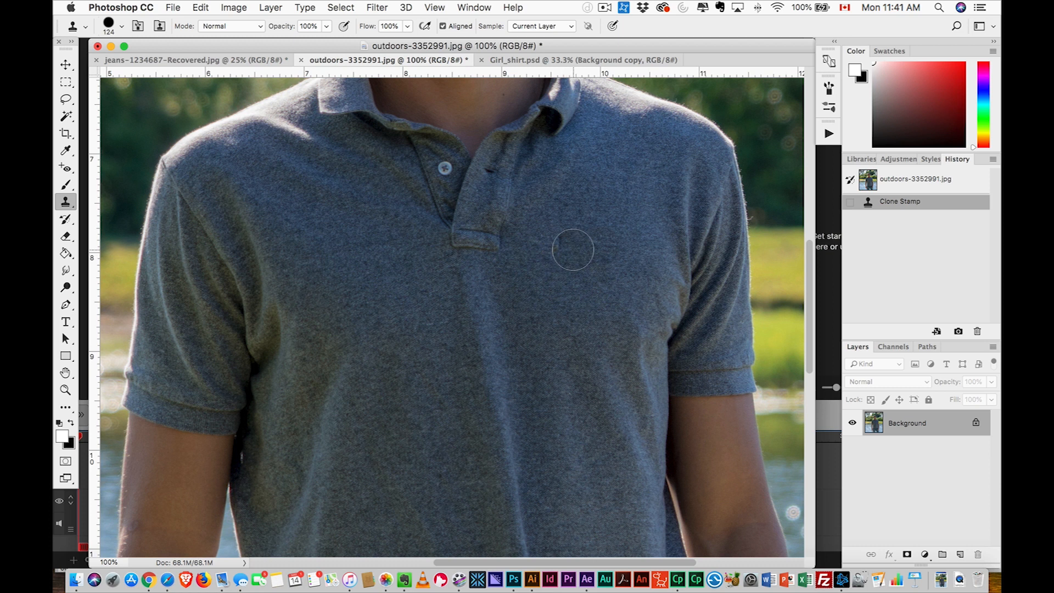
# In the T-shirt photo, lasso the N° ONE lettering, Content-Aware Fill it, and deselect
pyautogui.click(192, 59)
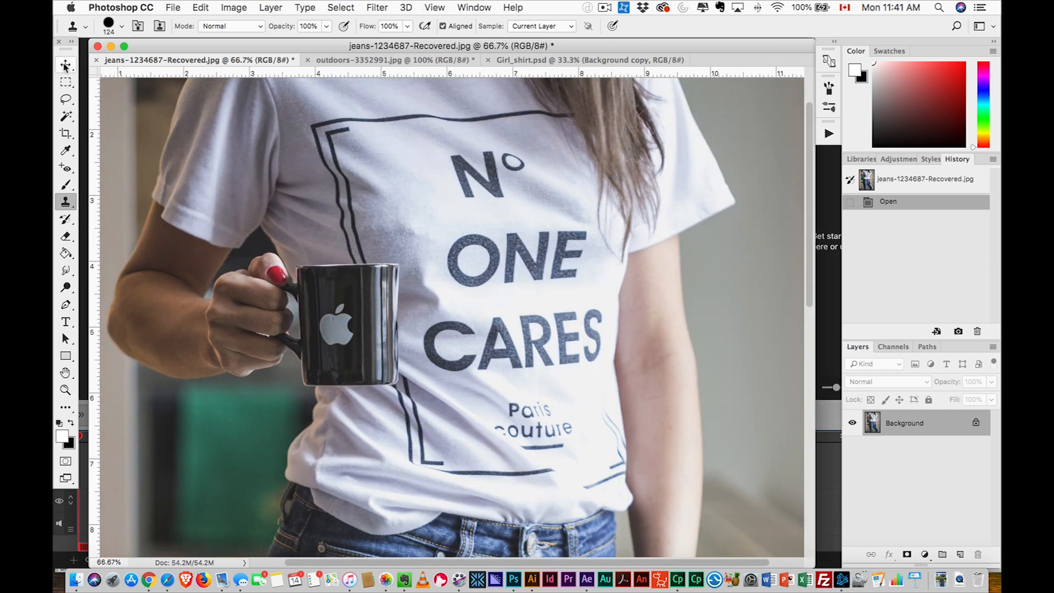
pyautogui.click(65, 99)
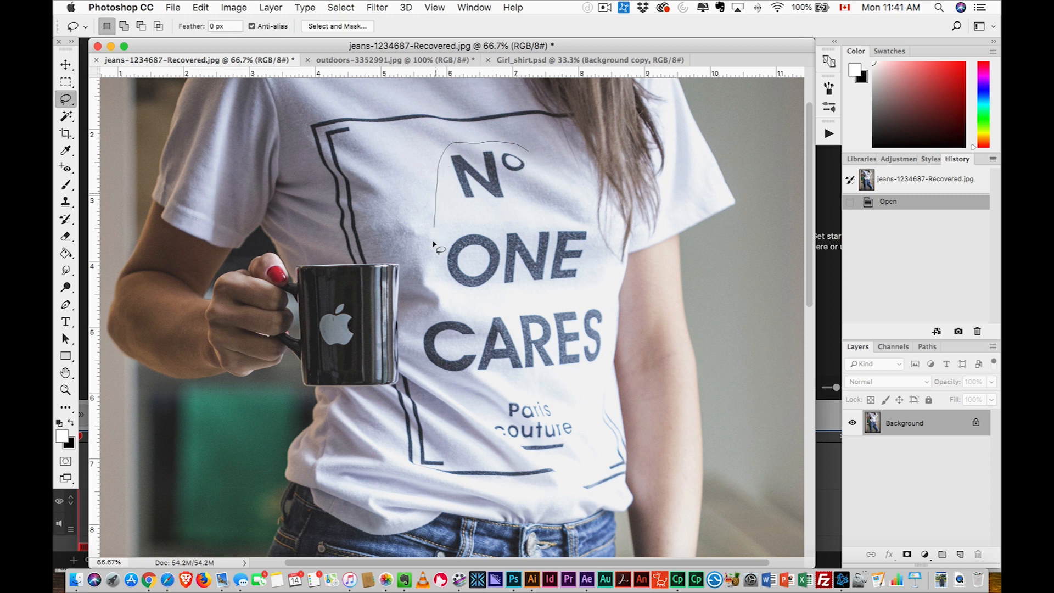
pyautogui.moveTo(436, 242); pyautogui.dragTo(544, 167)
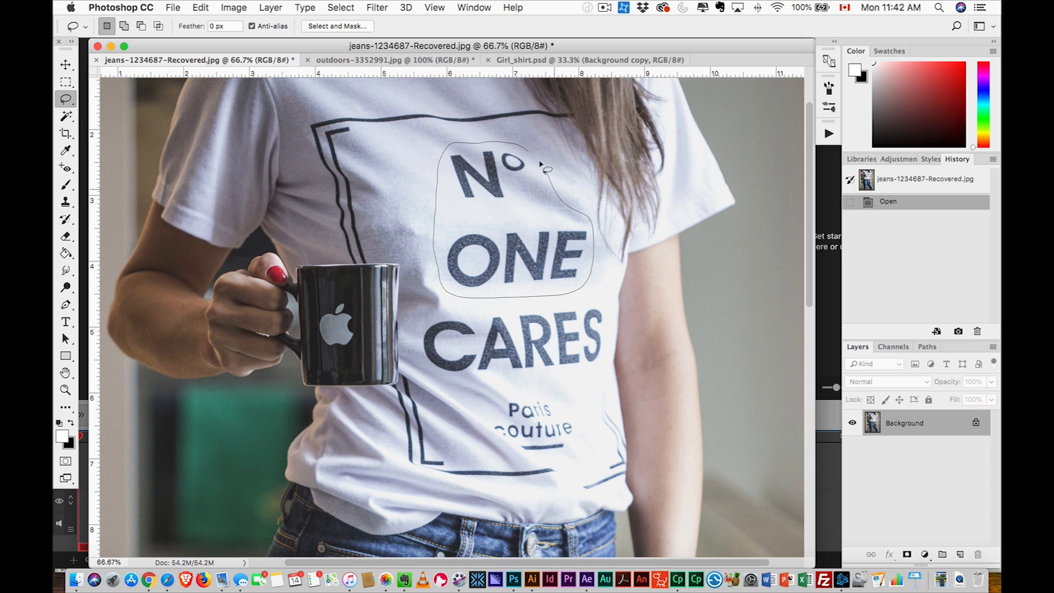
pyautogui.click(200, 8)
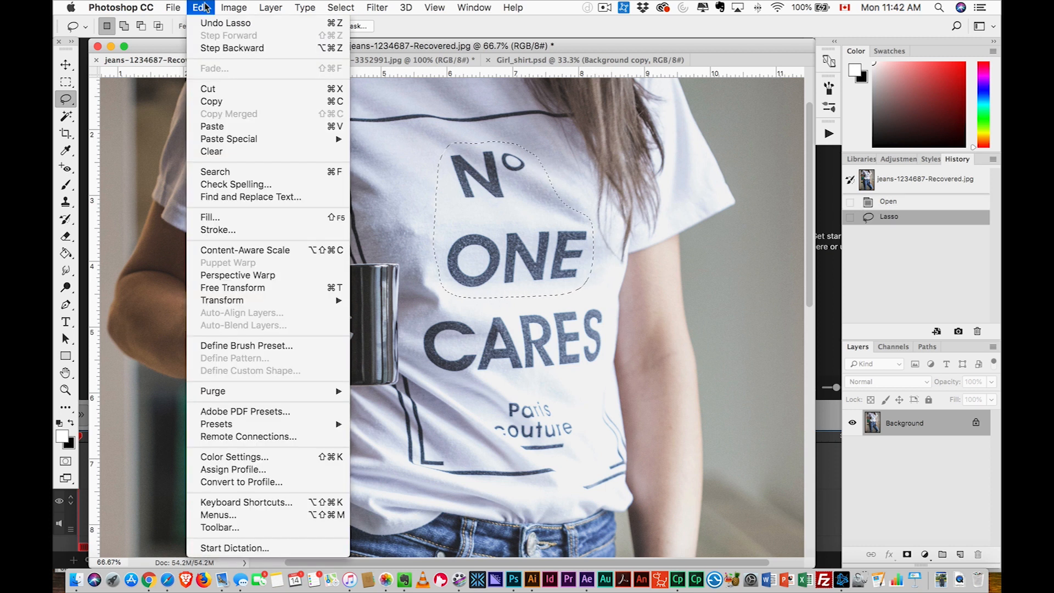
pyautogui.click(210, 216)
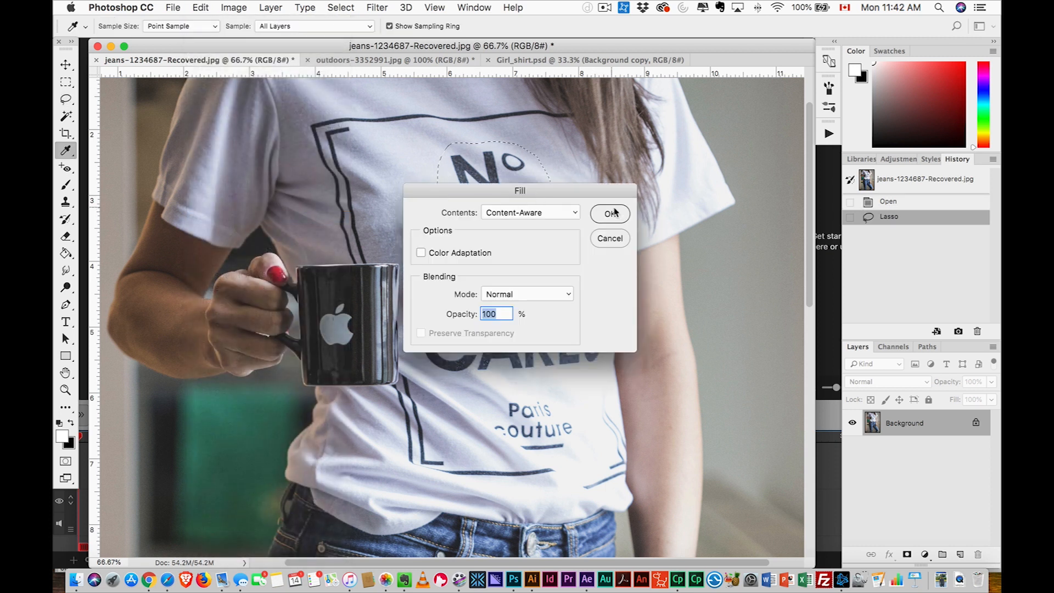
pyautogui.click(610, 213)
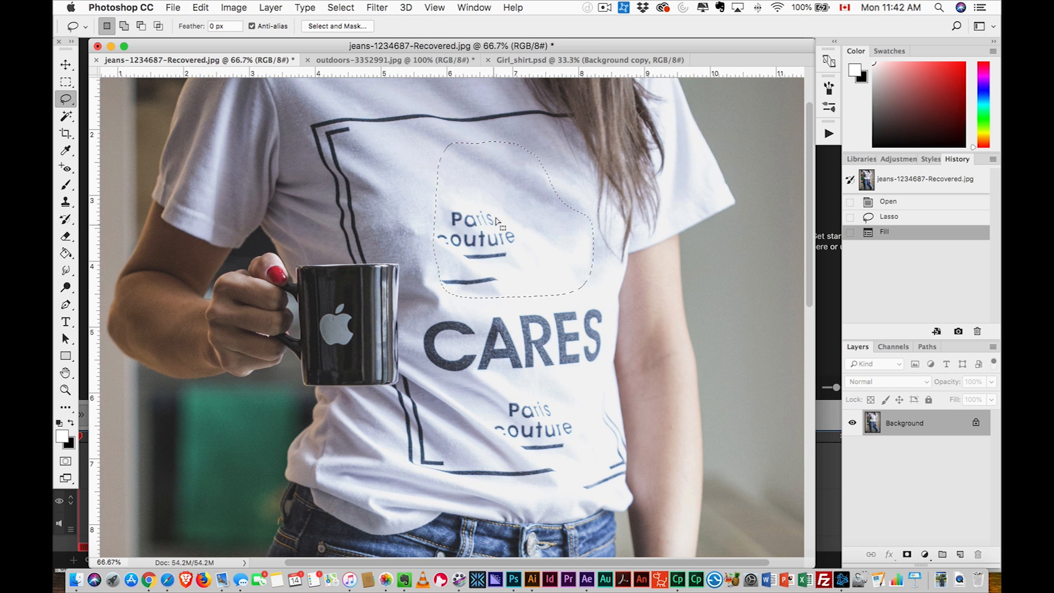
pyautogui.press('Cmd+D')
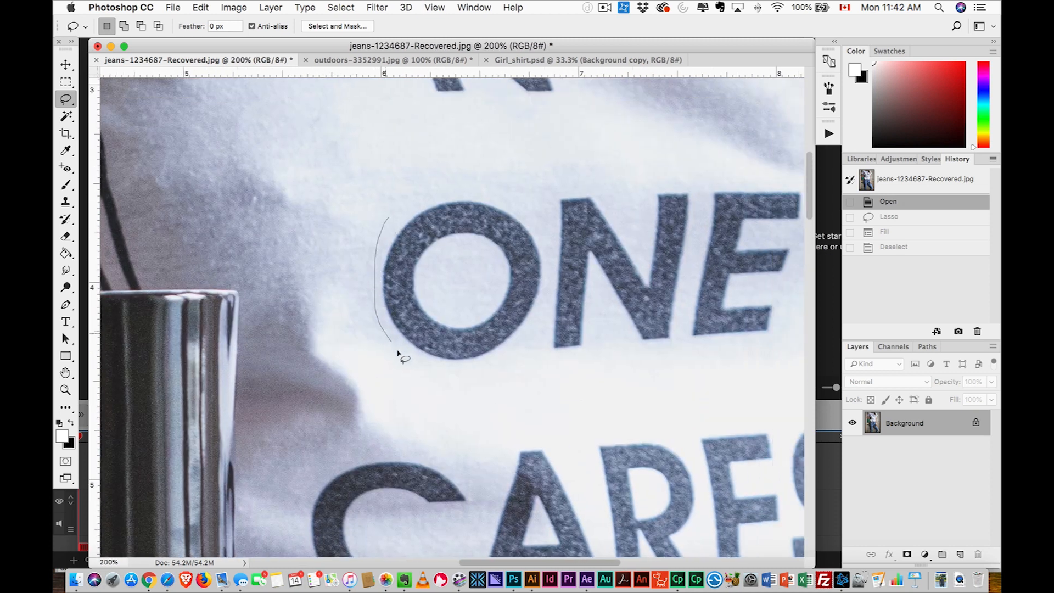
# Lasso the letter O and Content-Aware Fill it with surrounding fabric
pyautogui.moveTo(389, 342); pyautogui.dragTo(427, 195)
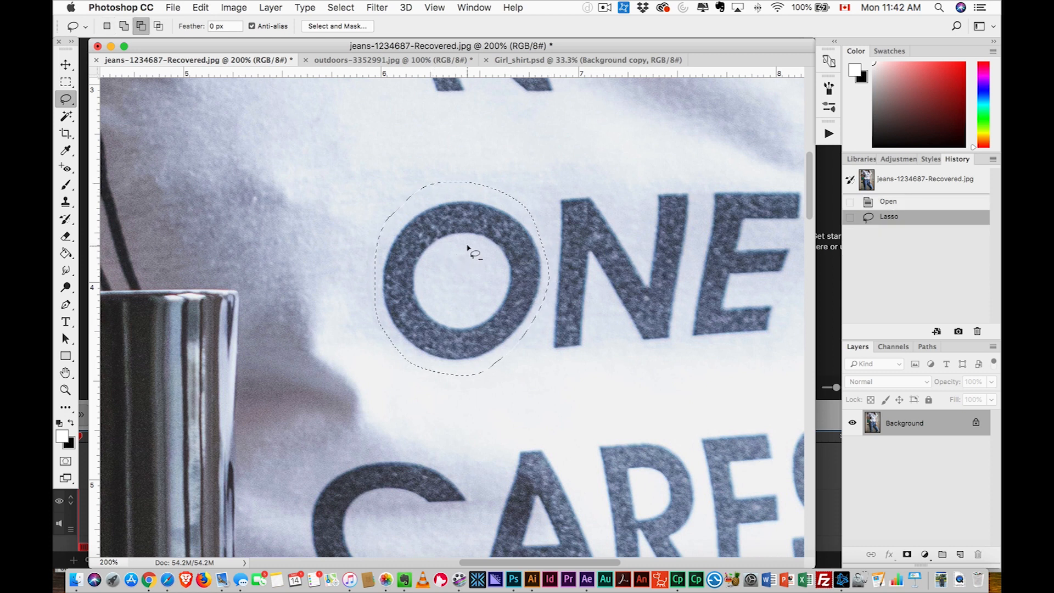
pyautogui.moveTo(470, 246); pyautogui.dragTo(497, 299)
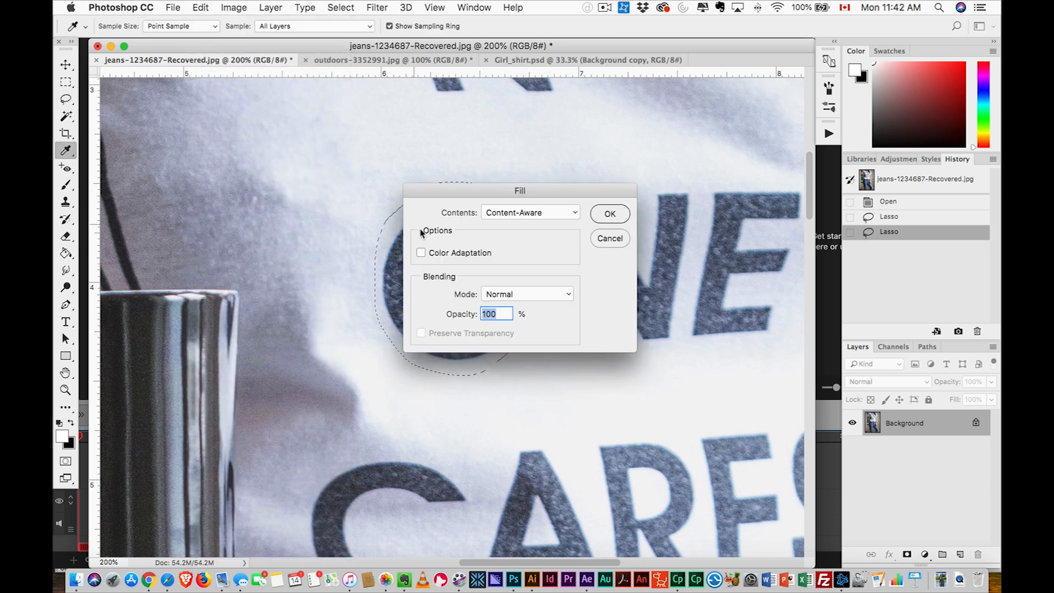
pyautogui.click(609, 214)
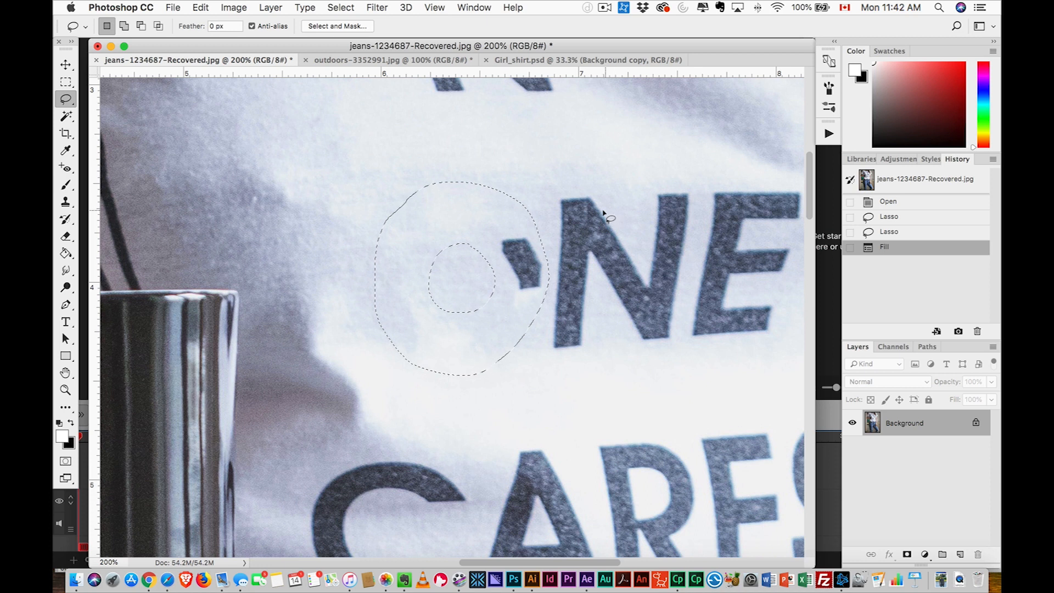
pyautogui.press('Cmd+D')
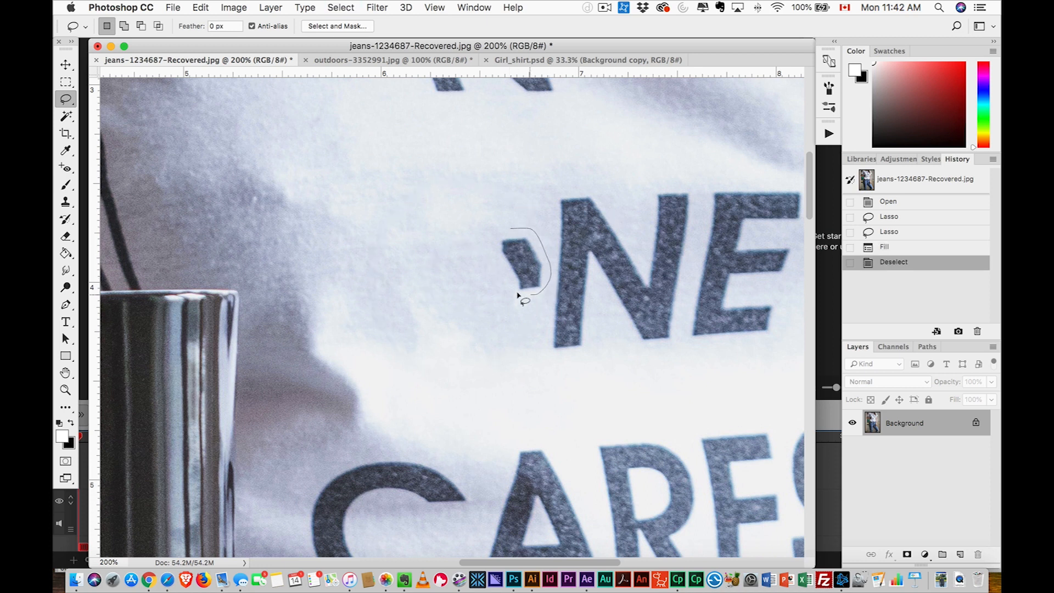
# Content-Aware Fill the leftover letter fragment, then outline the N and open Fill
pyautogui.click(201, 7)
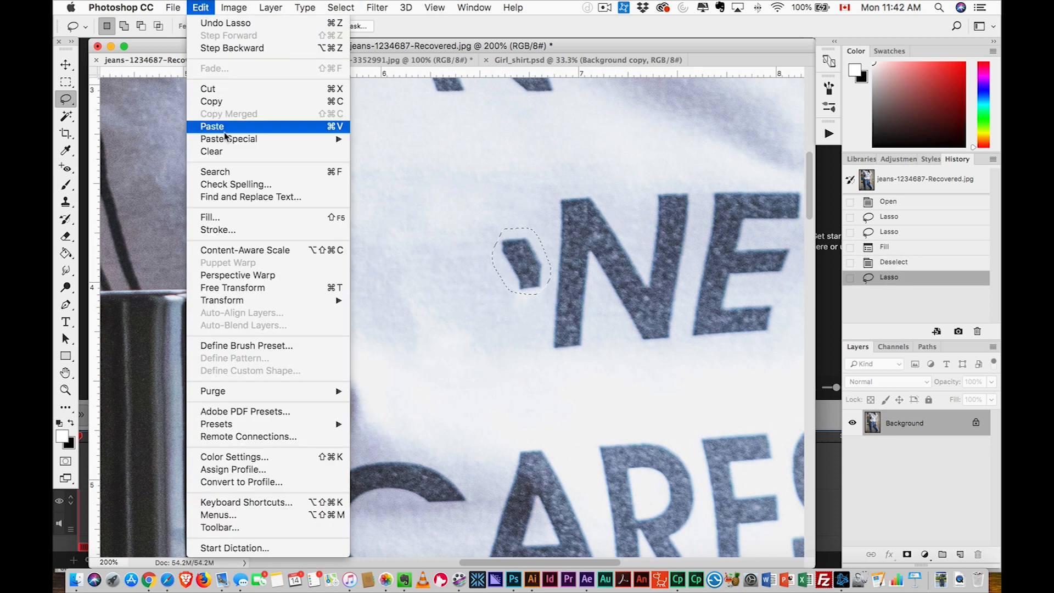
pyautogui.click(210, 218)
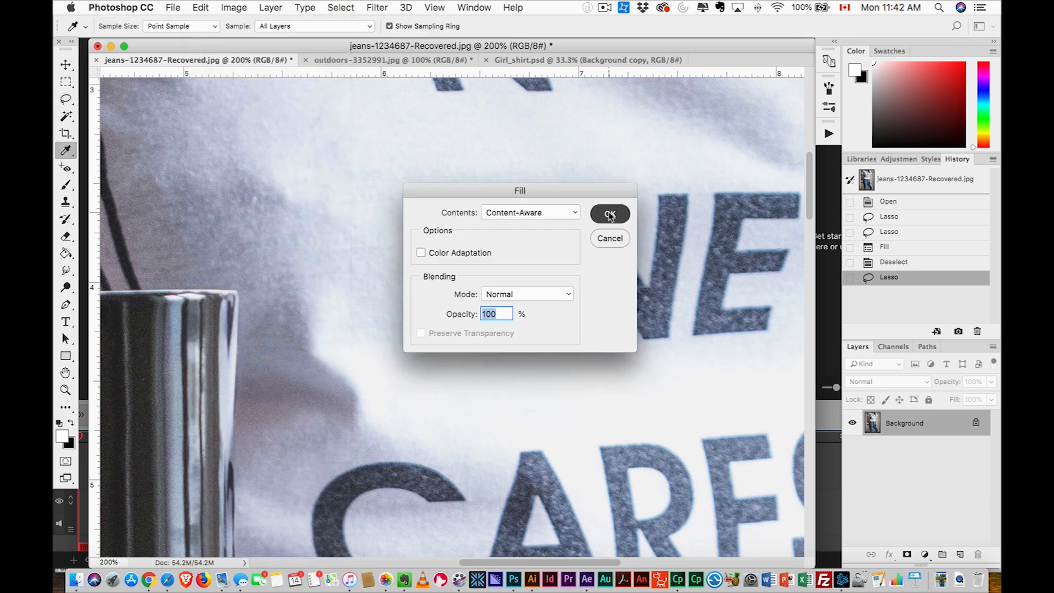
pyautogui.click(609, 214)
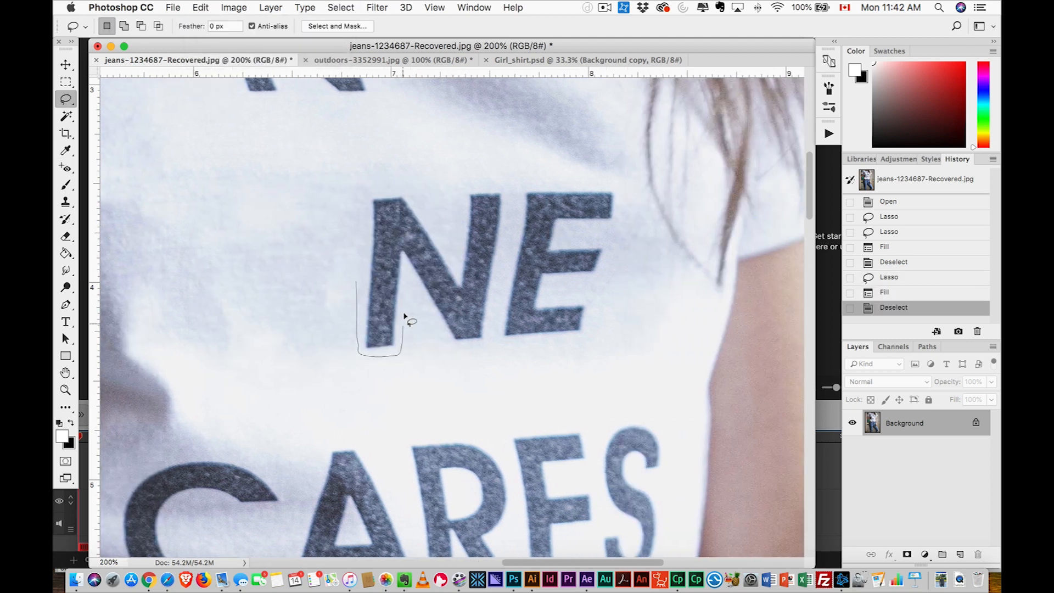
pyautogui.moveTo(403, 329); pyautogui.dragTo(474, 185)
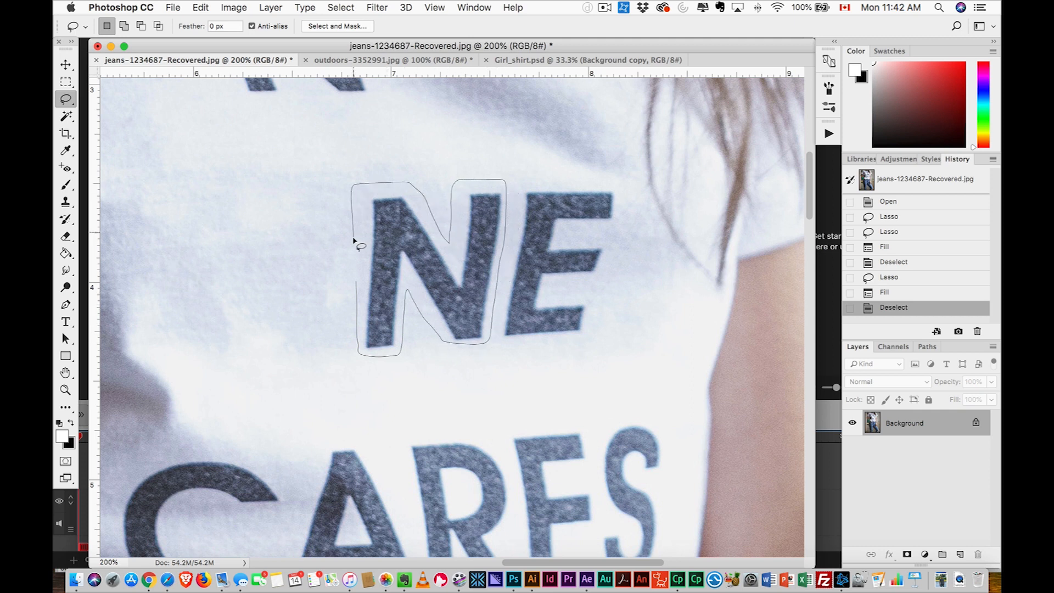
pyautogui.click(201, 7)
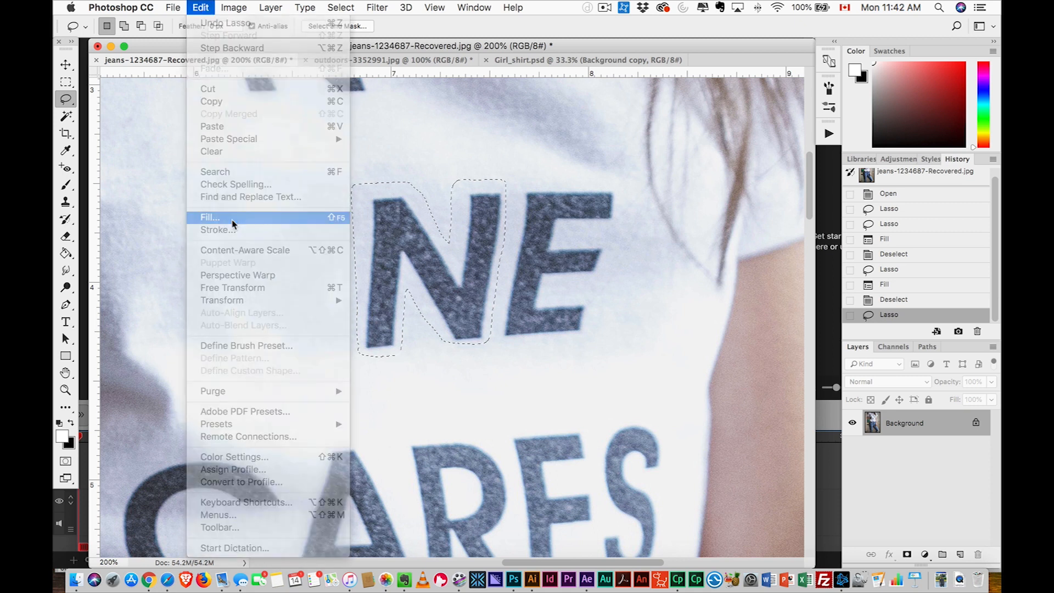
pyautogui.click(209, 217)
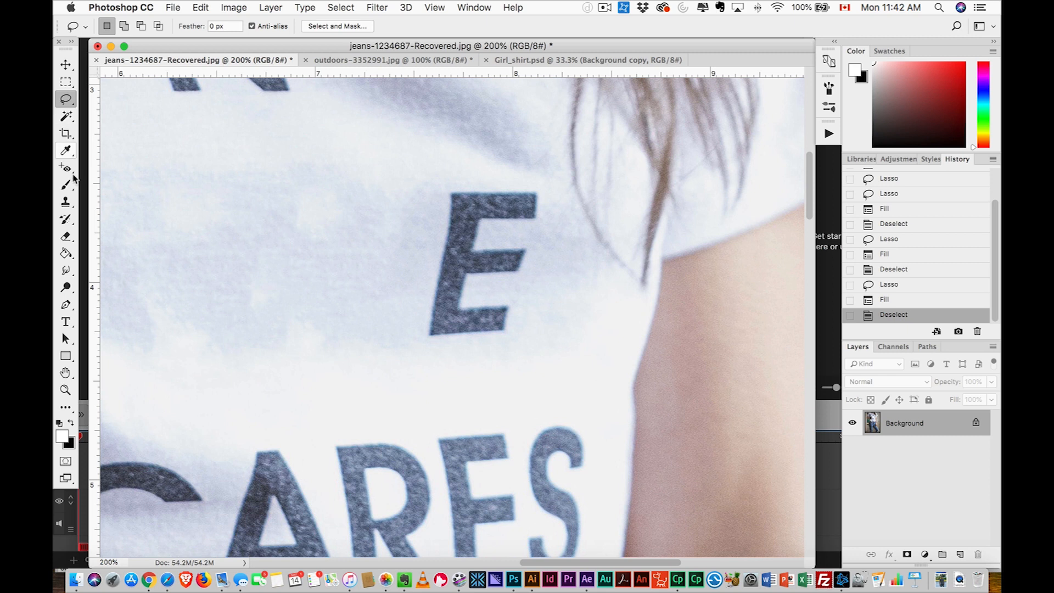
# Clone Stamp with a smaller brush to paint shirt fabric over the E
pyautogui.click(65, 202)
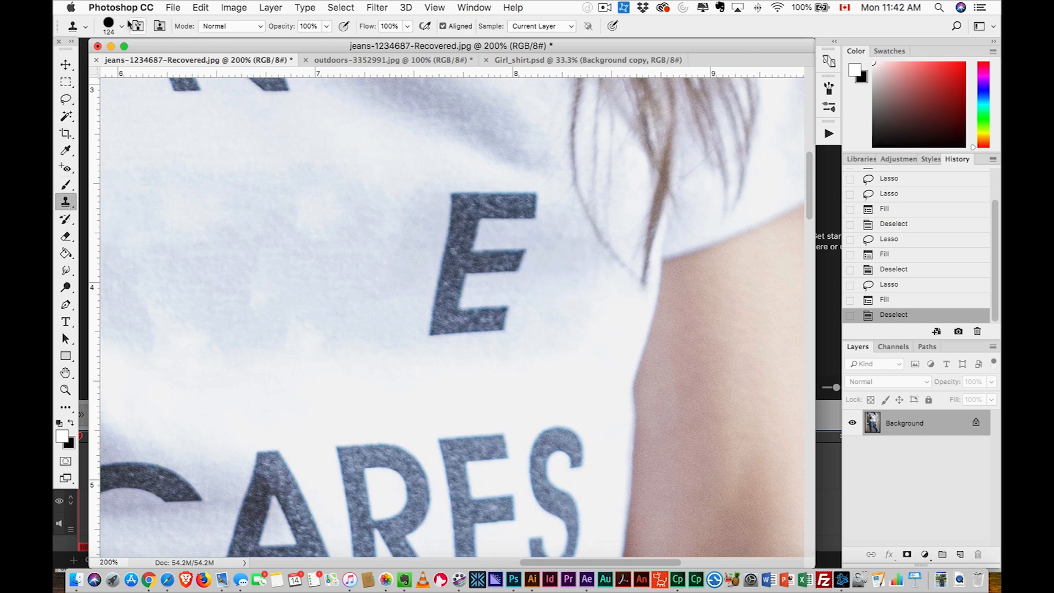
pyautogui.click(115, 27)
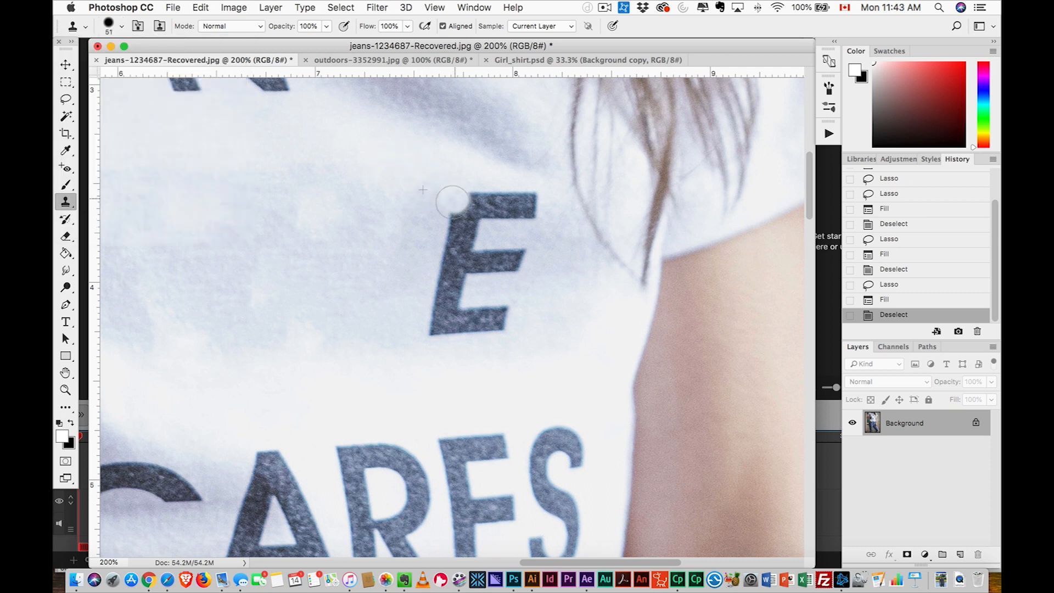
pyautogui.moveTo(450, 201); pyautogui.dragTo(430, 330)
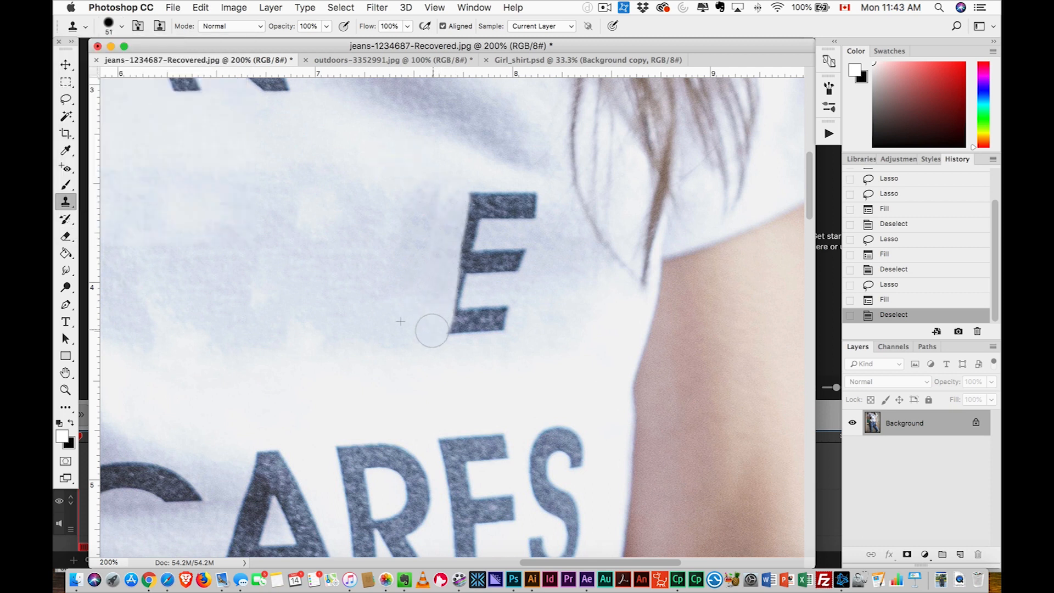
pyautogui.moveTo(430, 329); pyautogui.dragTo(531, 201)
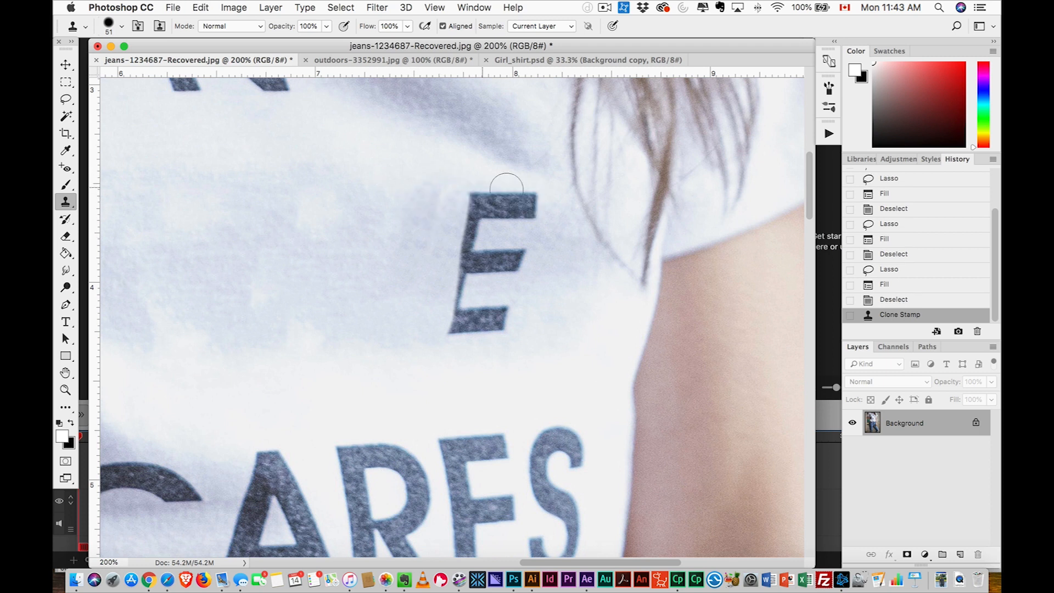
pyautogui.moveTo(506, 187); pyautogui.dragTo(473, 258)
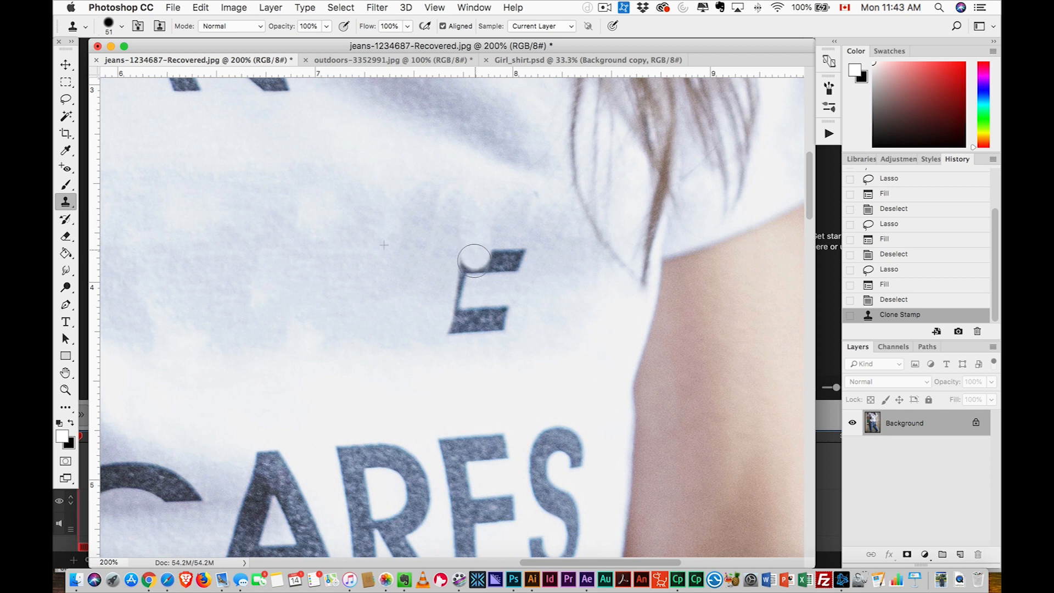
pyautogui.click(477, 269)
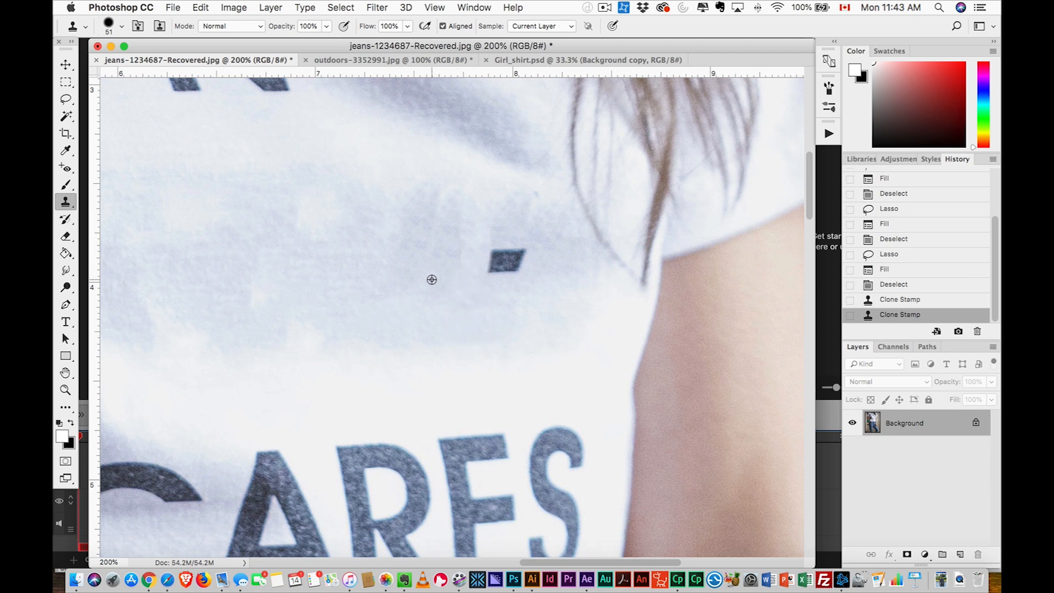
pyautogui.click(505, 265)
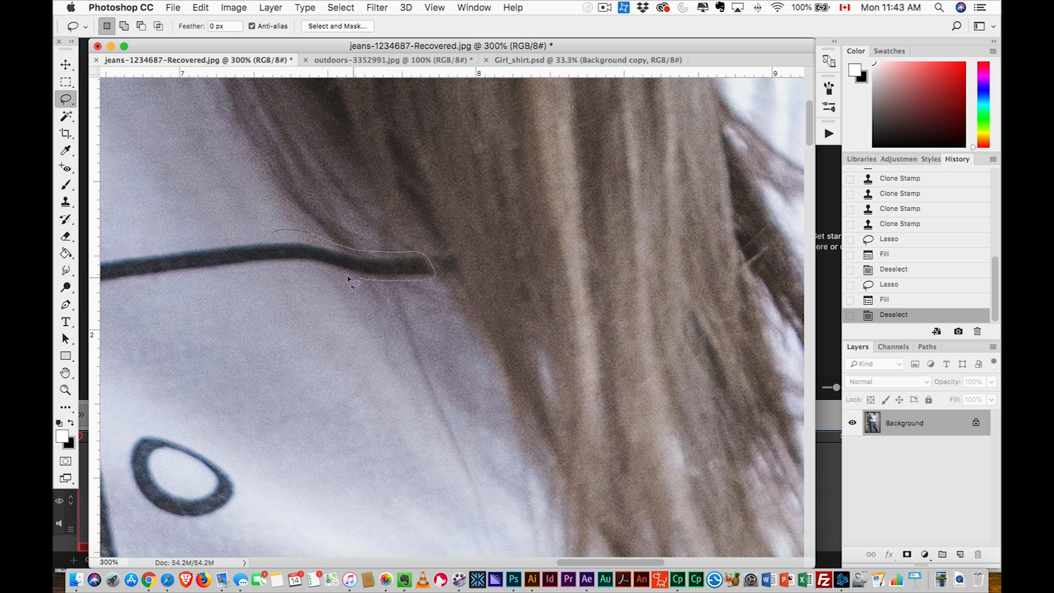
# Content-Aware Fill the selected end of the dark line beside the hair
pyautogui.click(172, 7)
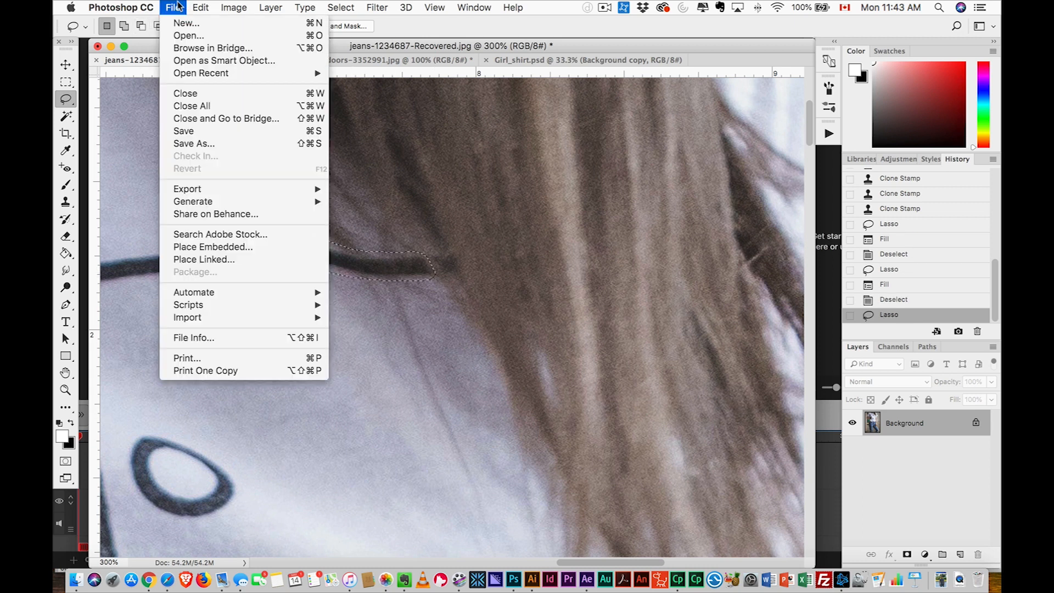
pyautogui.click(201, 7)
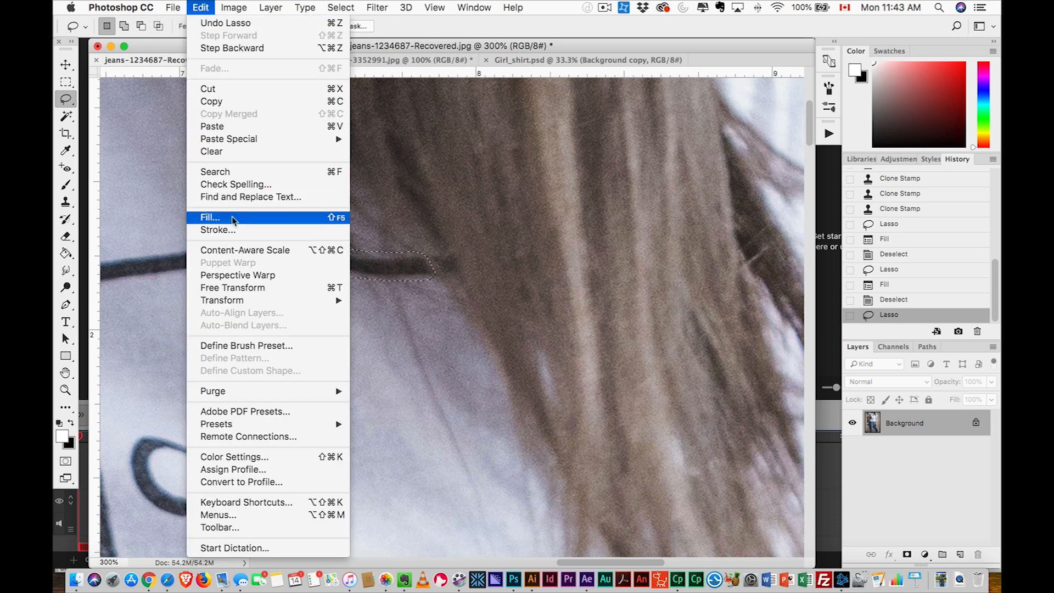
pyautogui.click(210, 217)
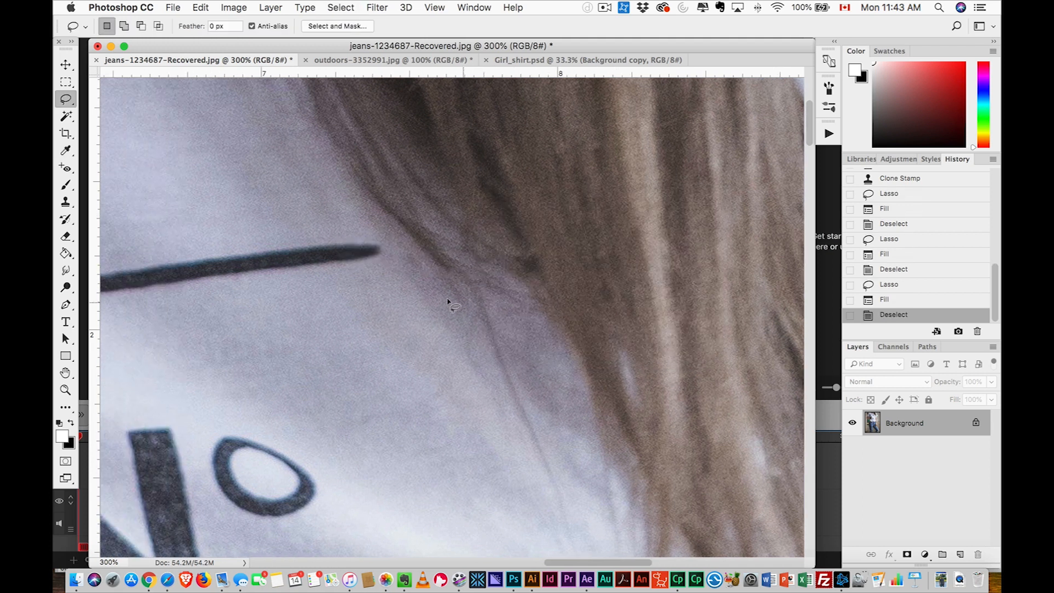
# Clone hair texture along the edge with a soft 33 px brush, then lasso the remaining line
pyautogui.click(65, 202)
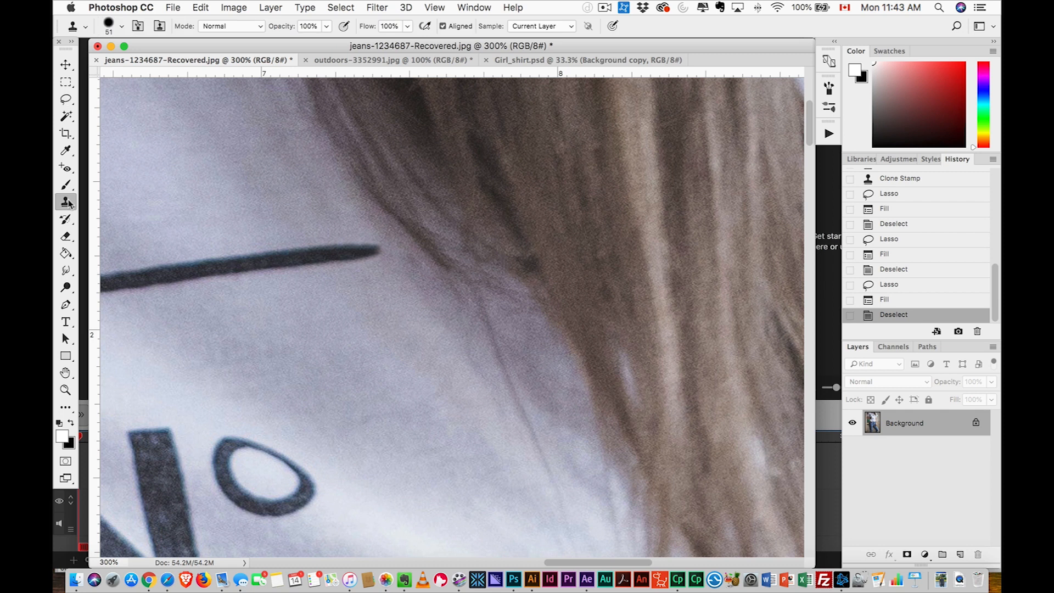
pyautogui.click(114, 27)
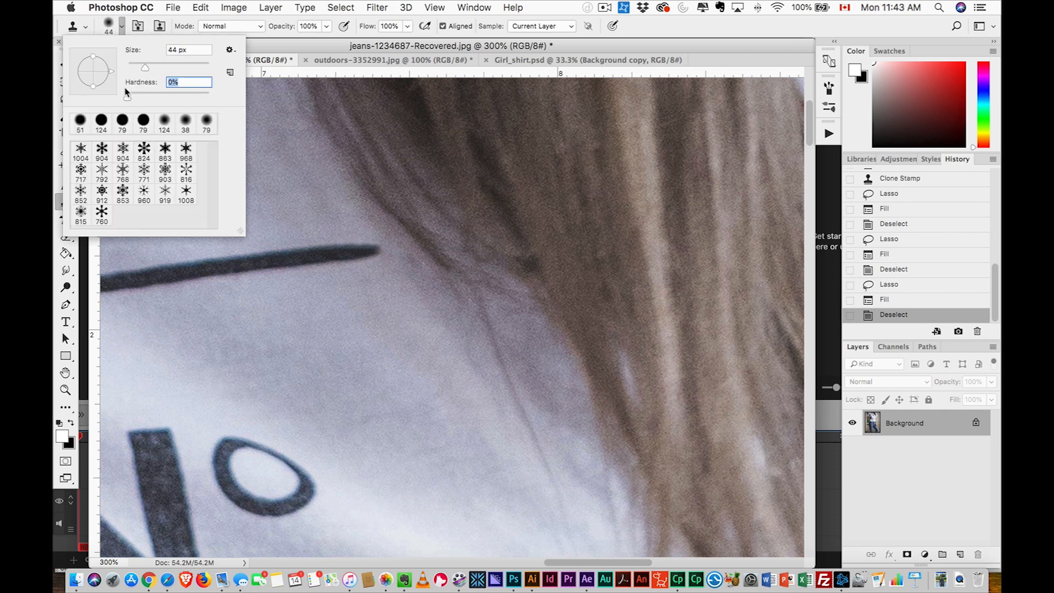
pyautogui.click(522, 253)
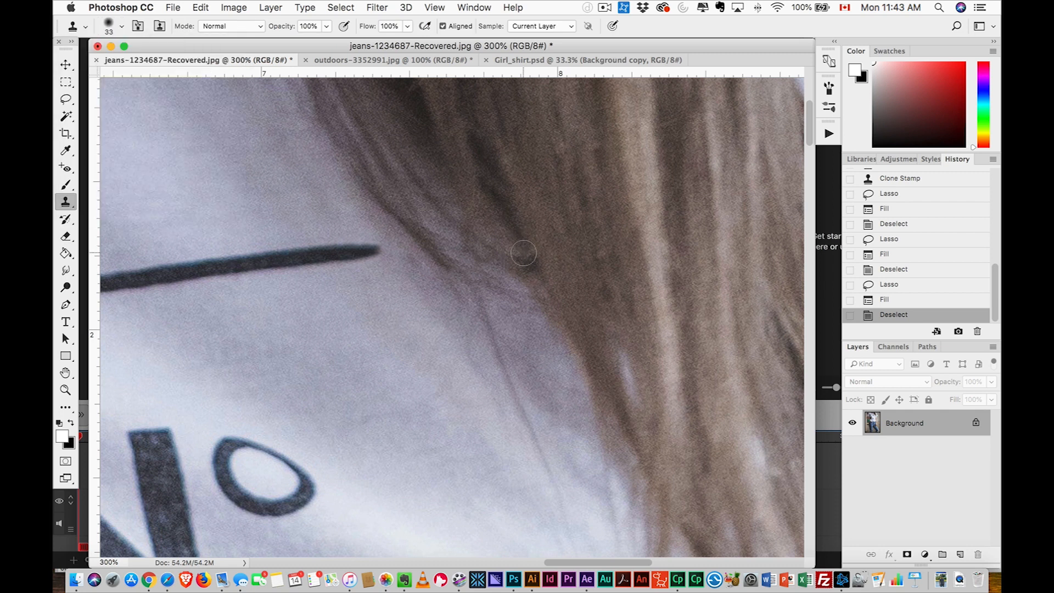
pyautogui.click(525, 260)
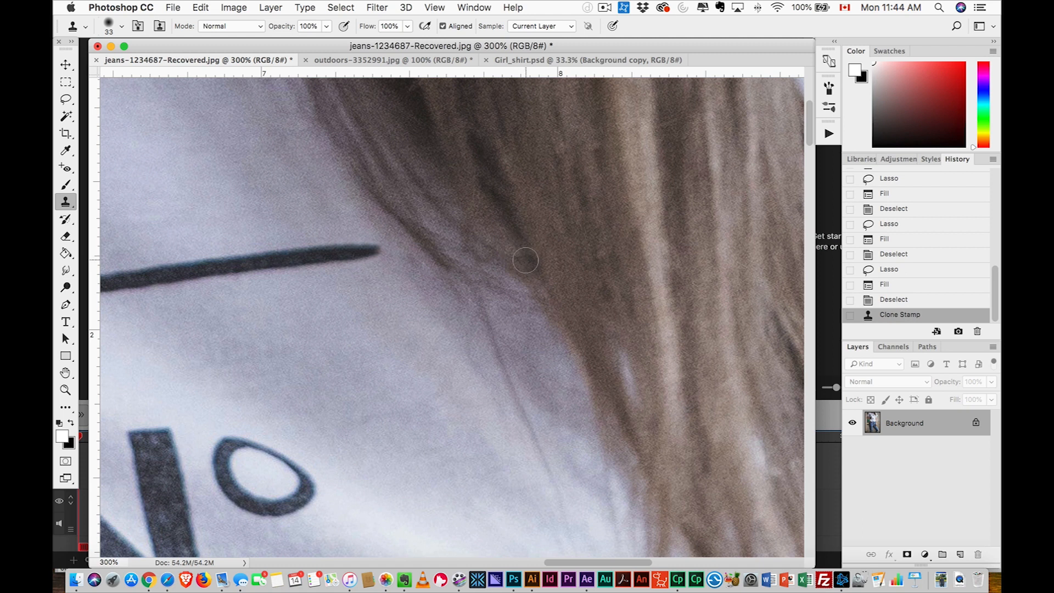
pyautogui.click(464, 281)
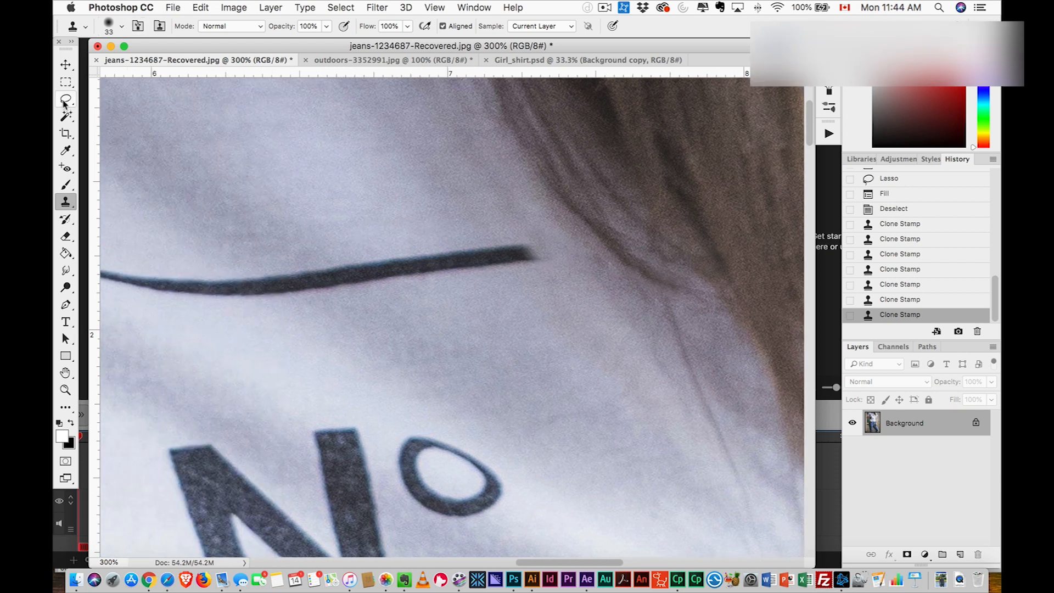
pyautogui.click(65, 100)
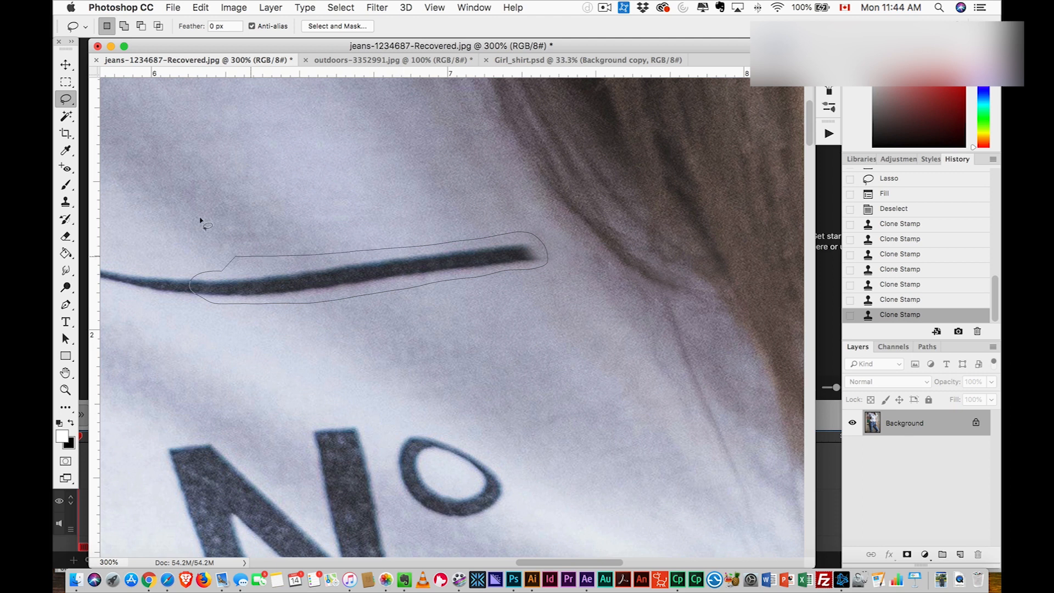
pyautogui.click(200, 8)
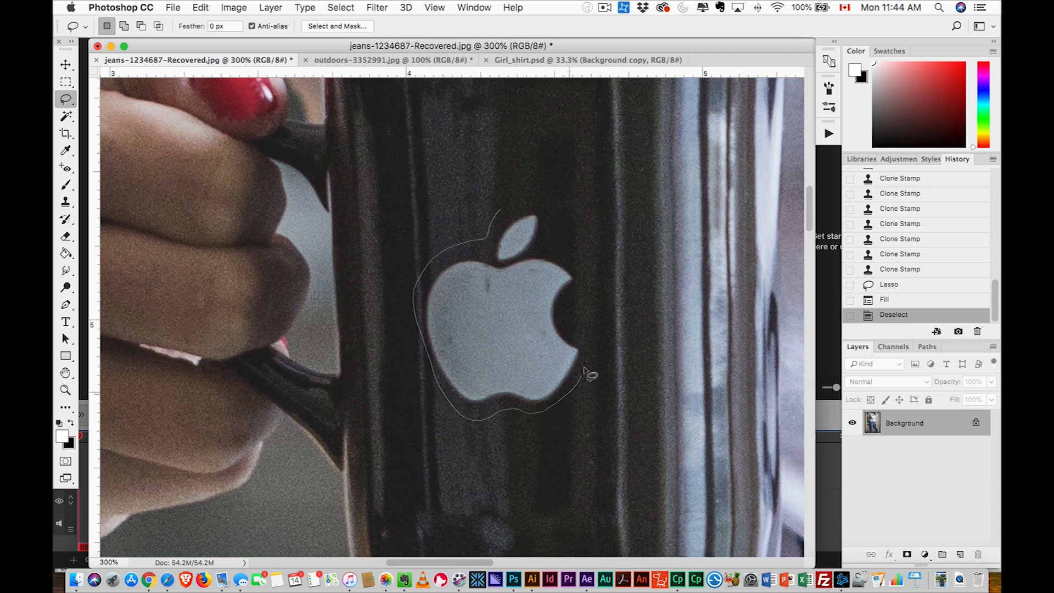
# Close the lasso around the mug's white apple logo and Content-Aware Fill it
pyautogui.click(589, 374)
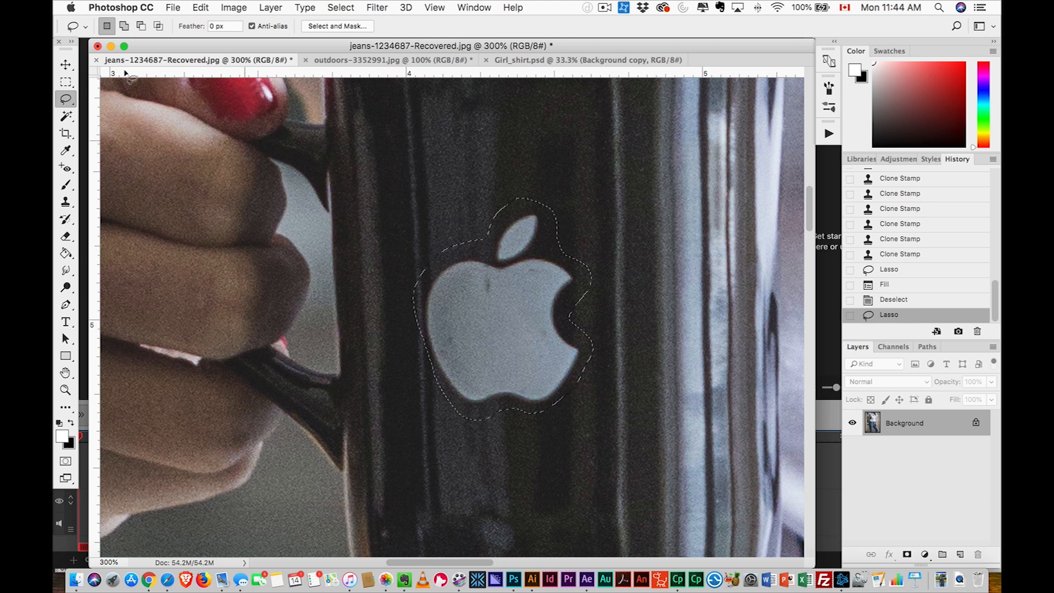
pyautogui.click(200, 7)
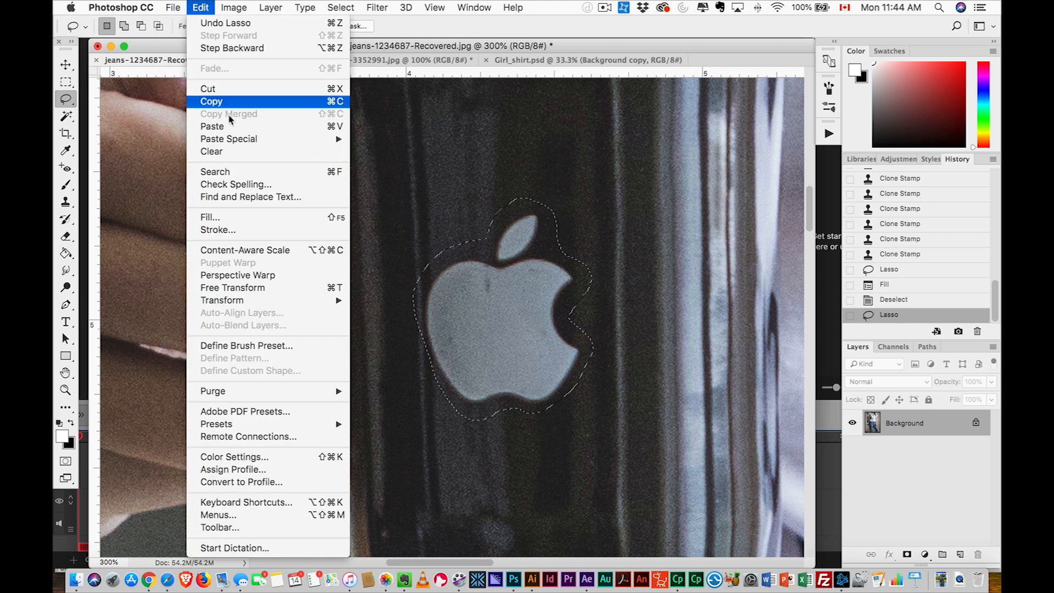
pyautogui.click(209, 217)
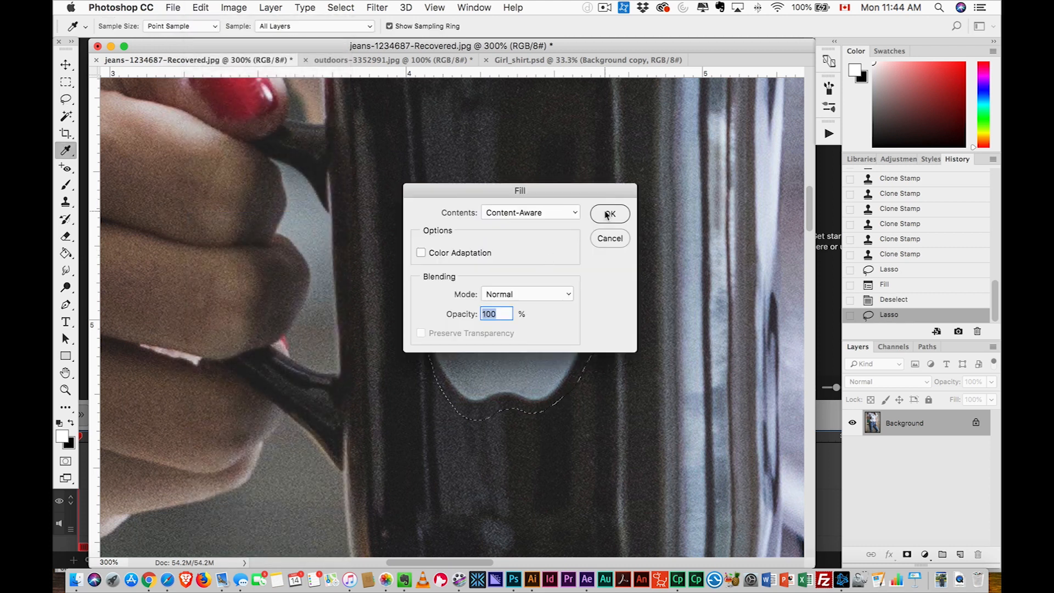
pyautogui.click(609, 214)
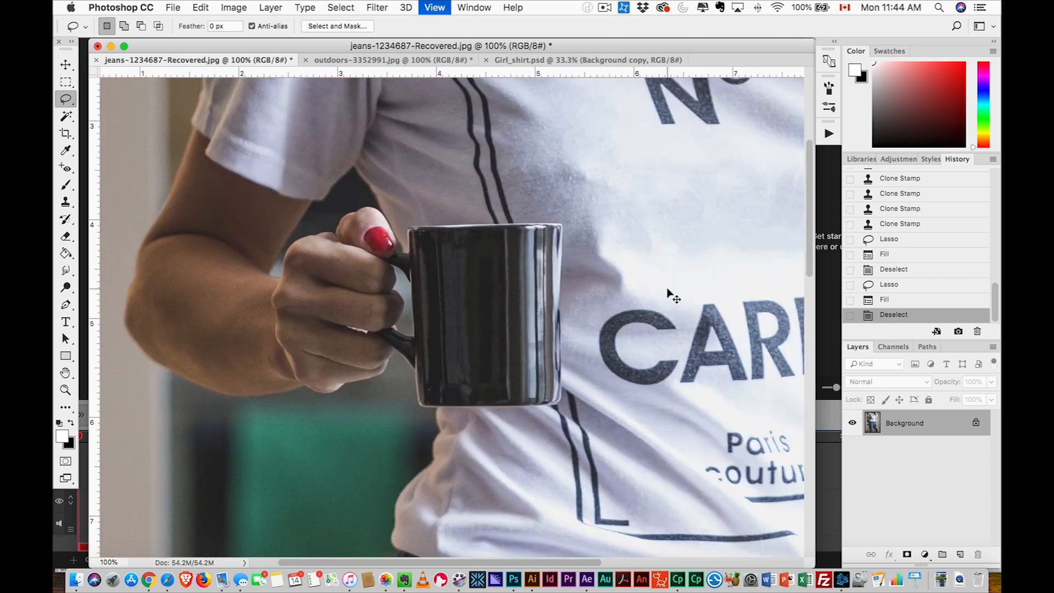